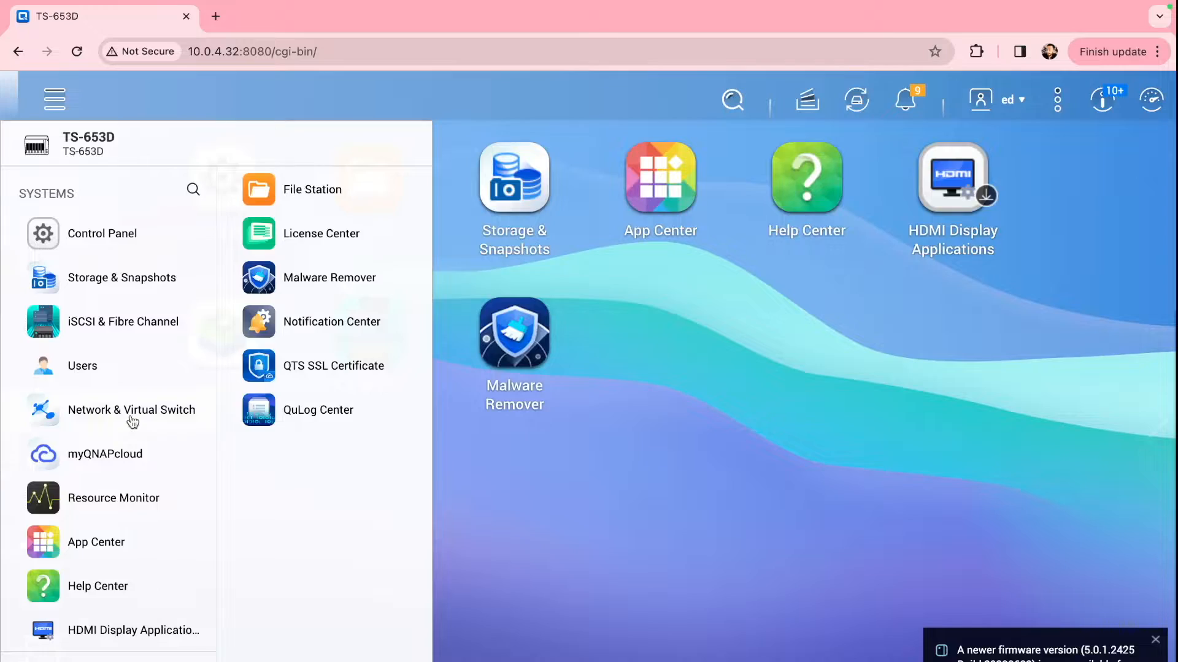
Step: Launch Network & Virtual Switch from the Systems section of the main menu
left_click(131, 409)
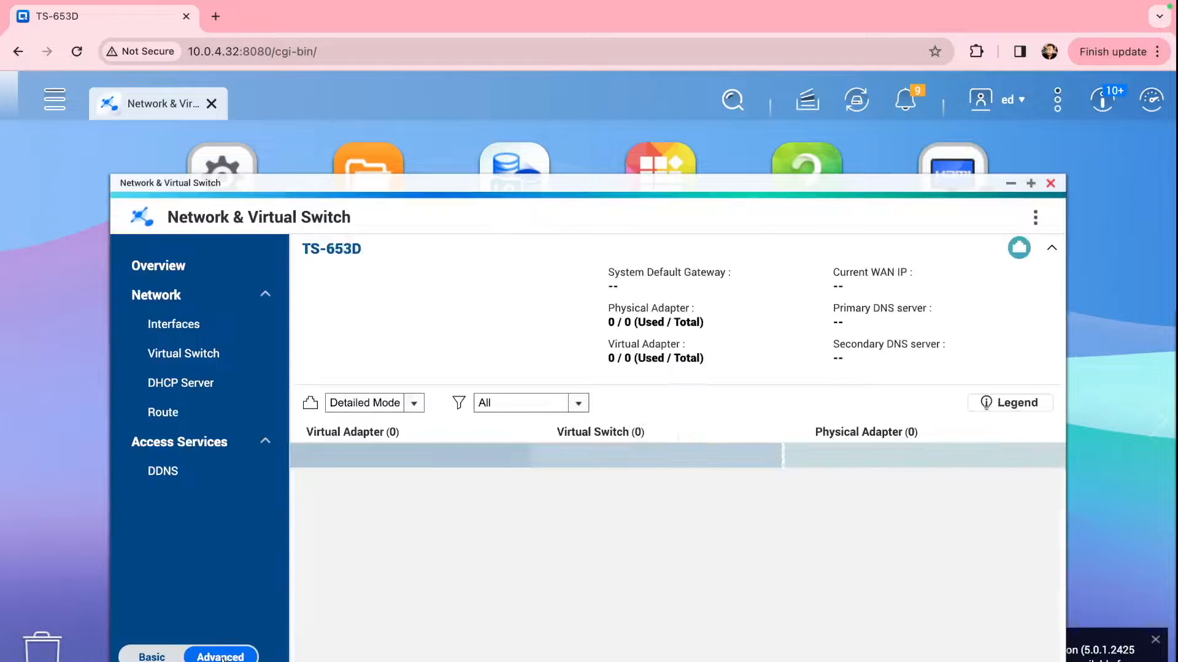
Step: Display the Virtual Switch page listing Virtual Switch 1 at 10.0.1.30 on Adapter 2
left_click(174, 324)
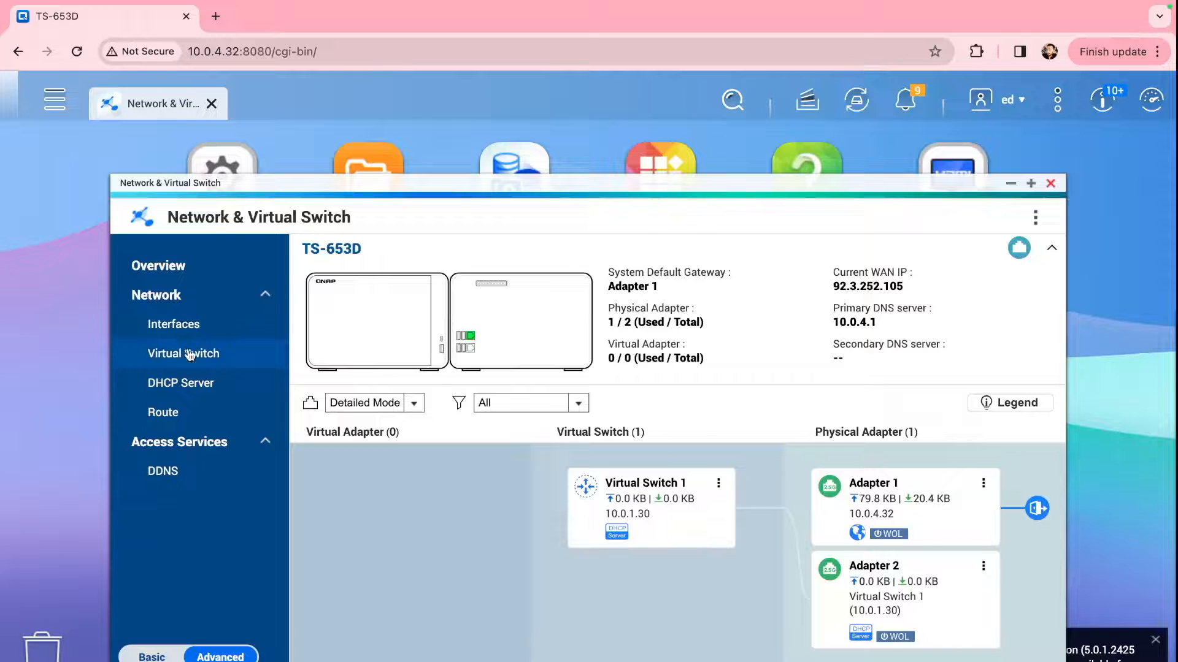
left_click(184, 354)
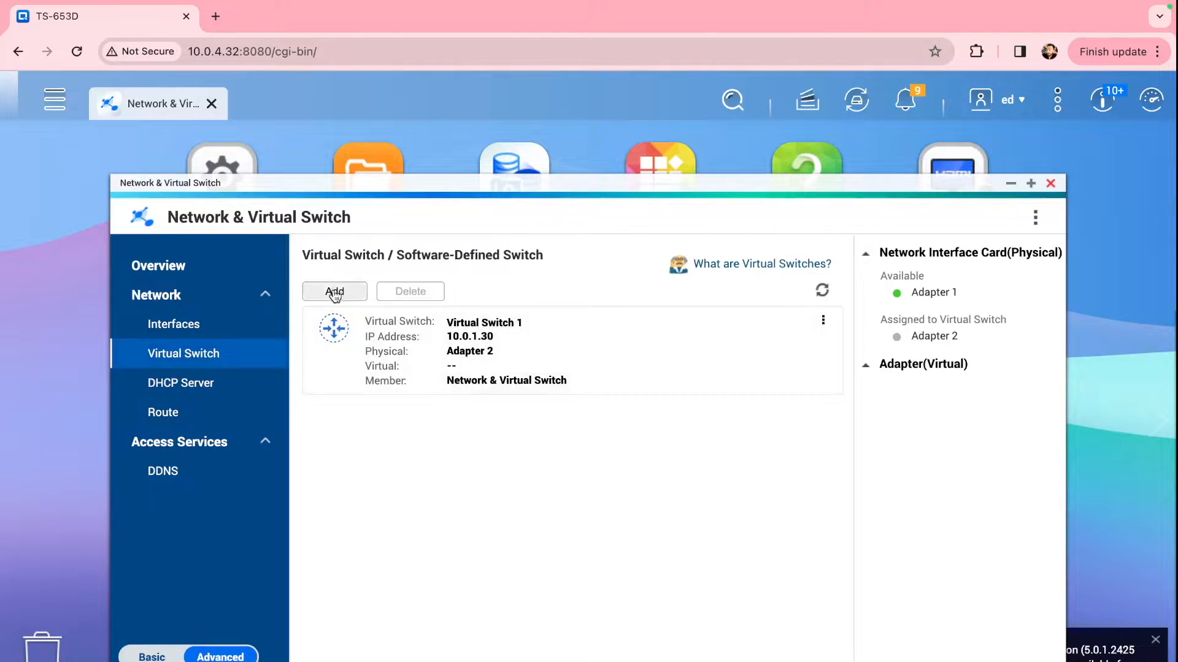
left_click(335, 291)
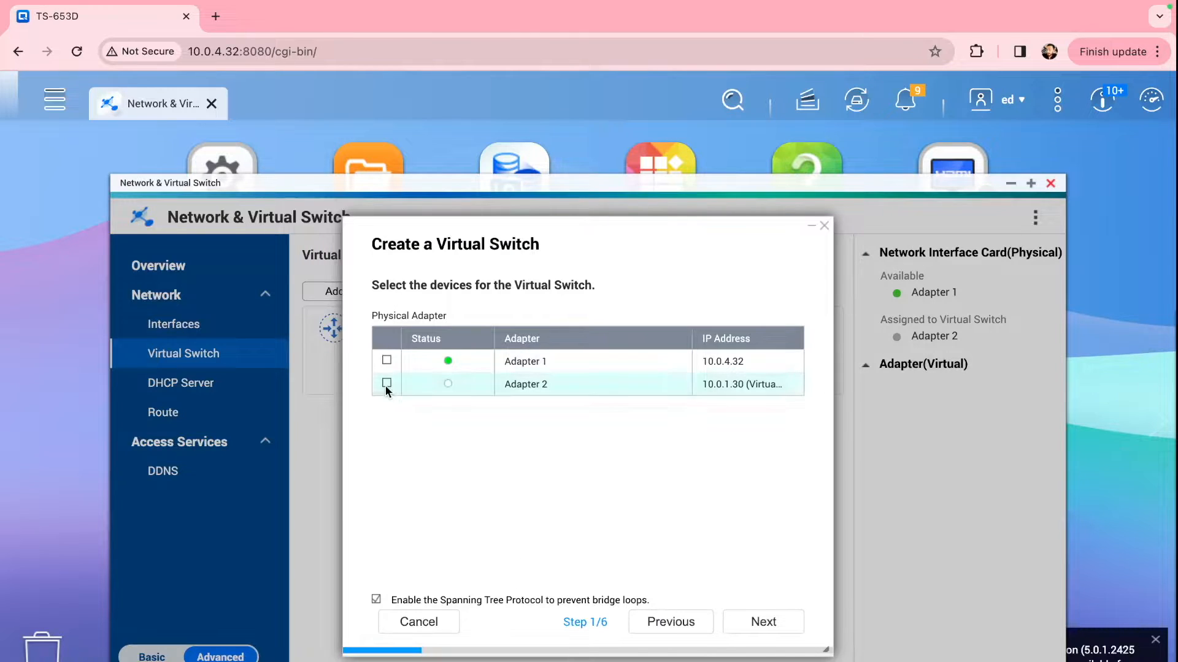
left_click(386, 384)
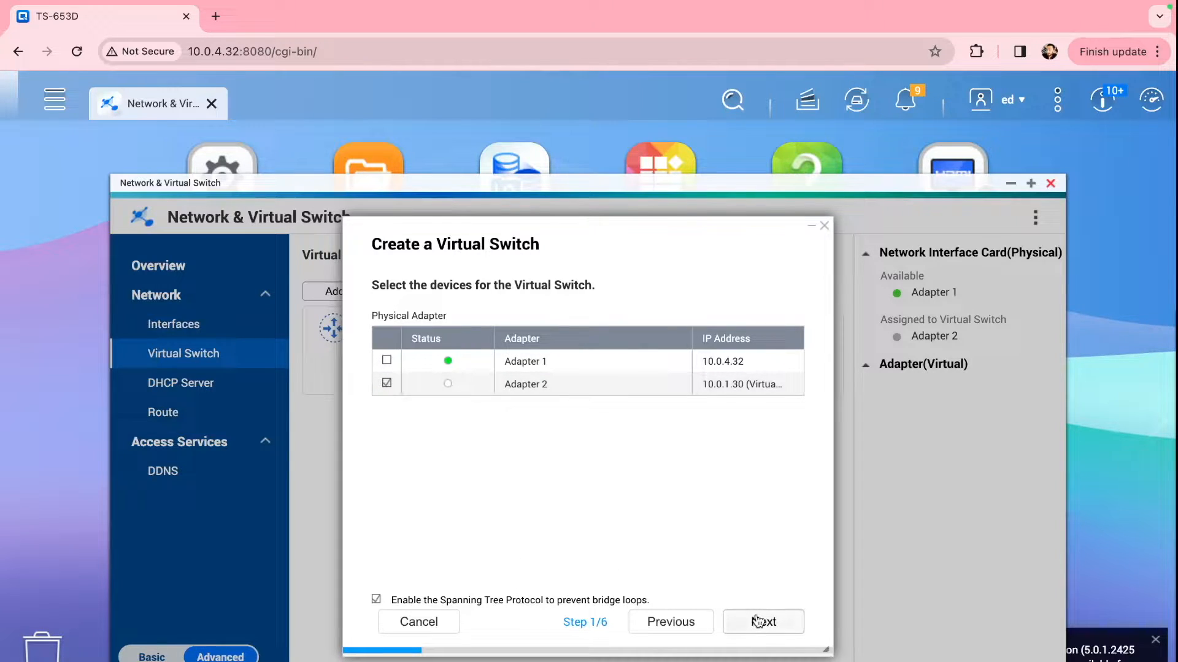
left_click(763, 622)
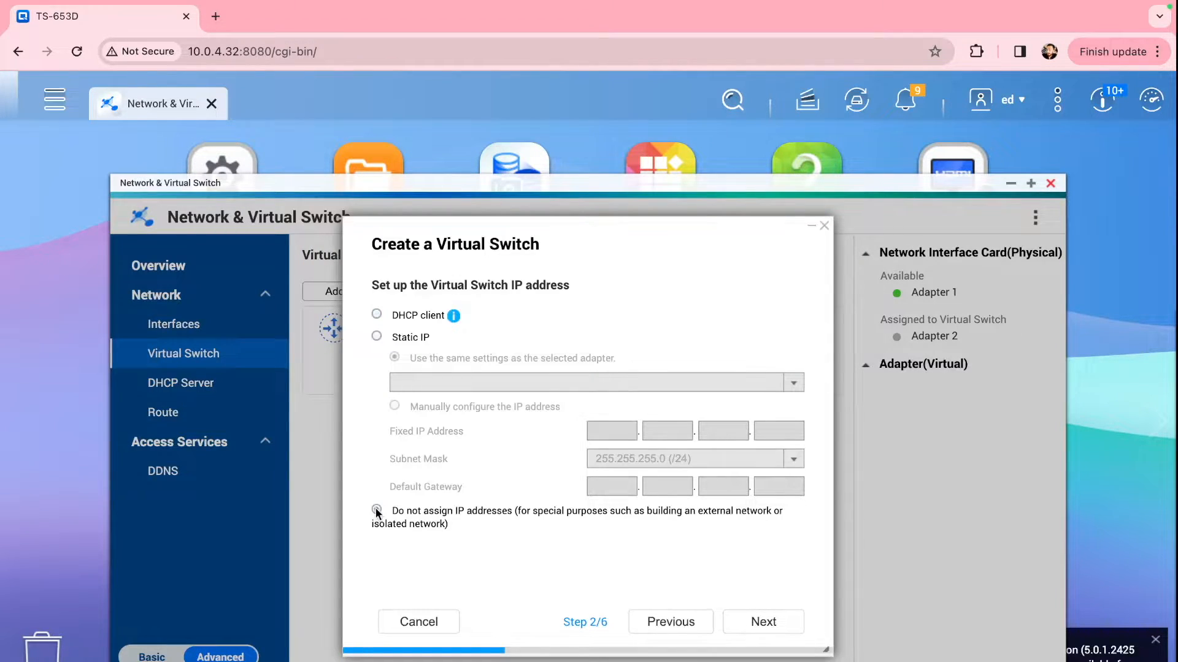
left_click(376, 509)
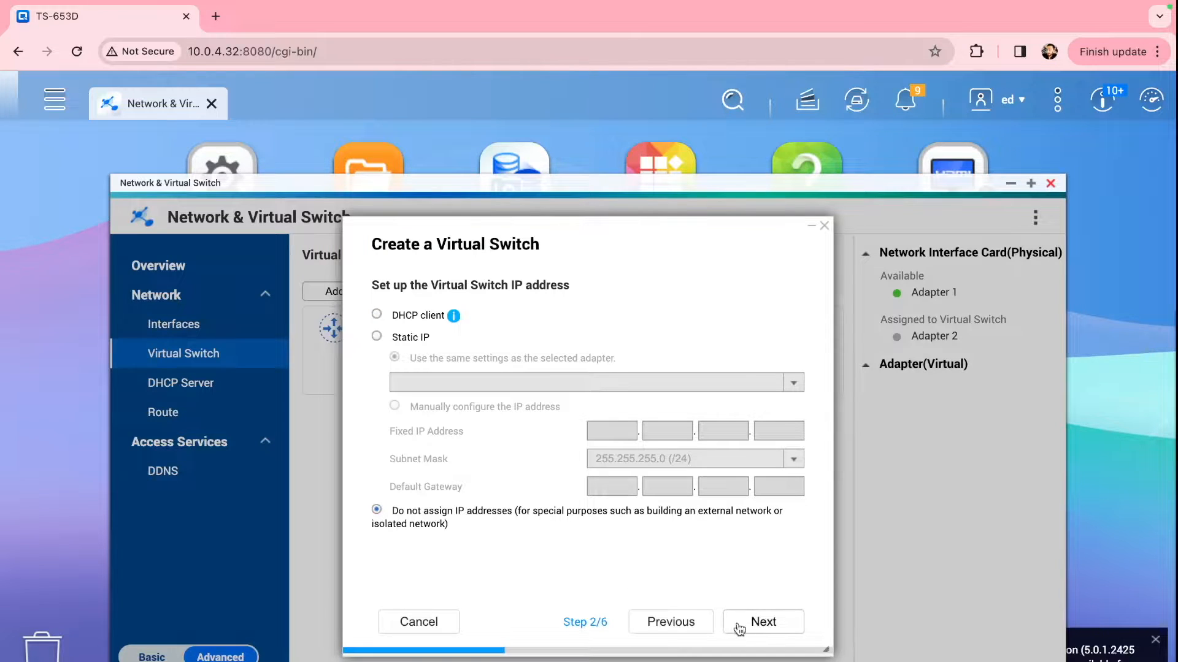
left_click(763, 622)
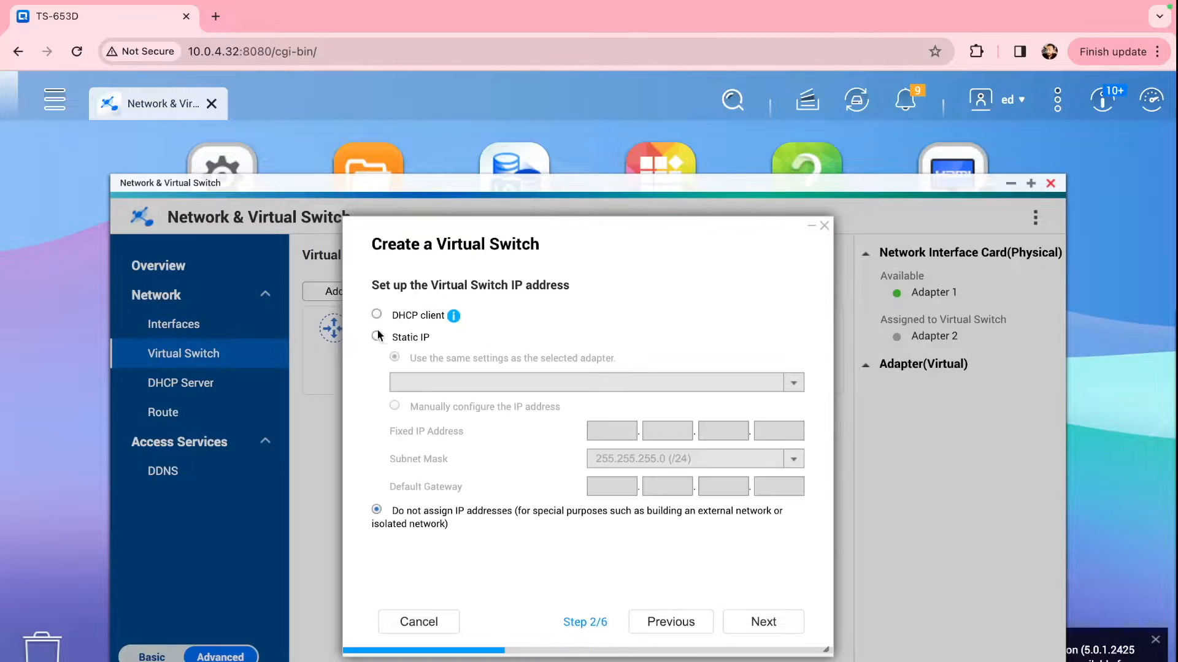
left_click(376, 337)
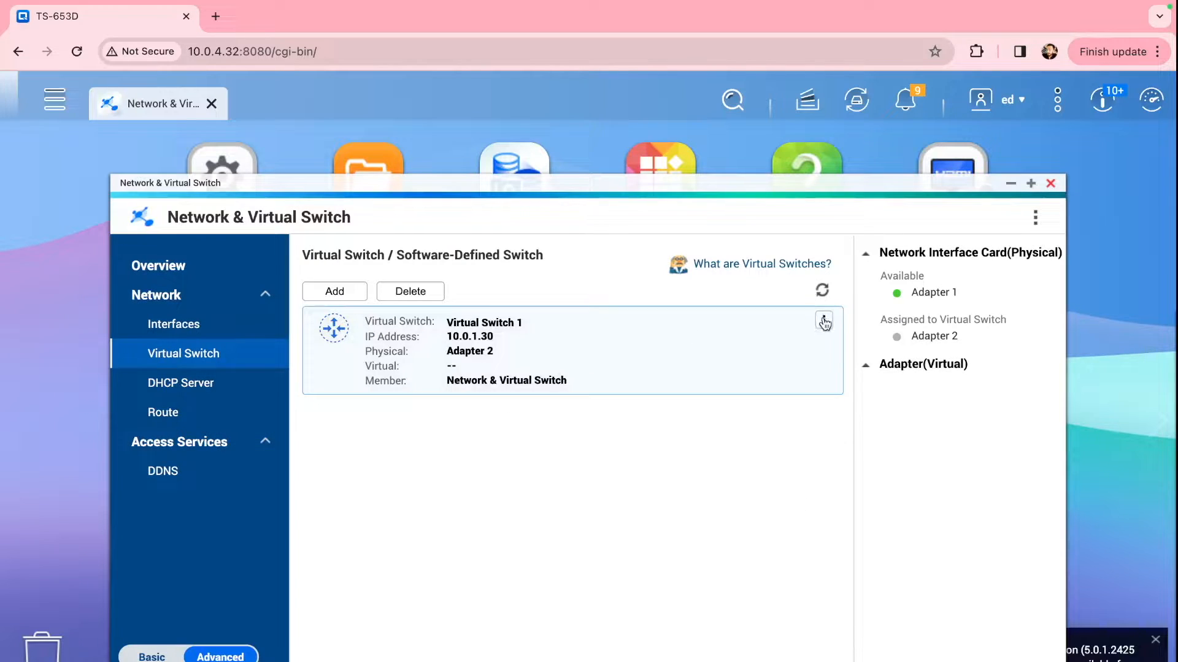
Step: Edit Virtual Switch 1, keep Adapter 2, and reach the static IP 10.0.1.30/24 step
left_click(824, 322)
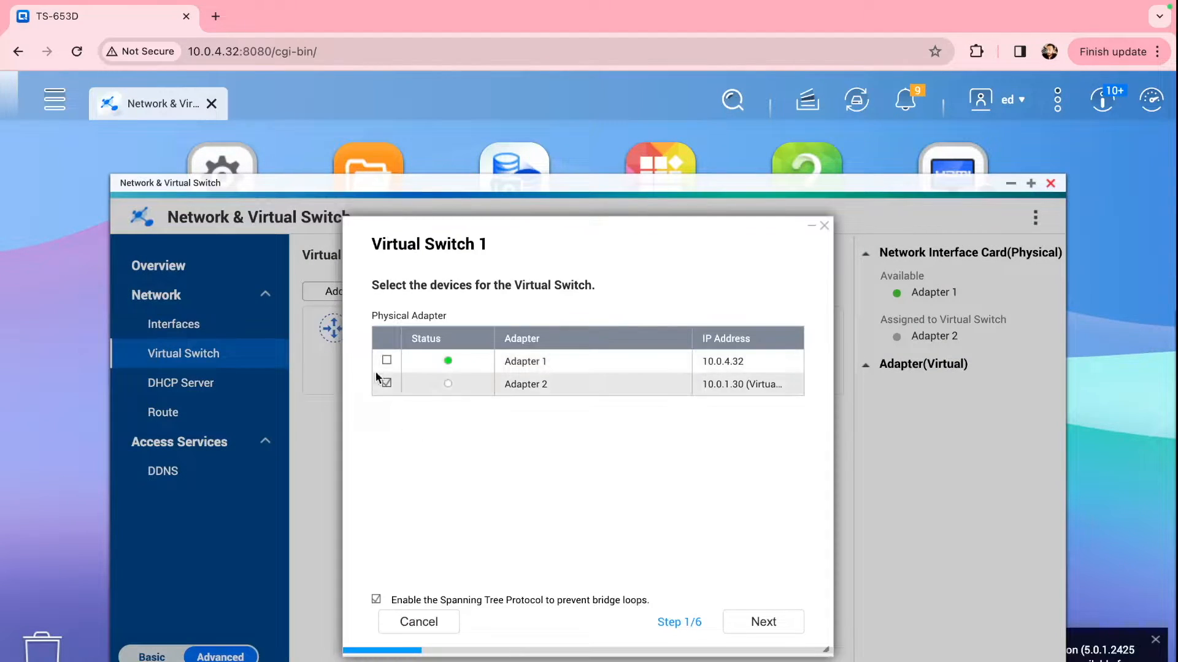
left_click(386, 384)
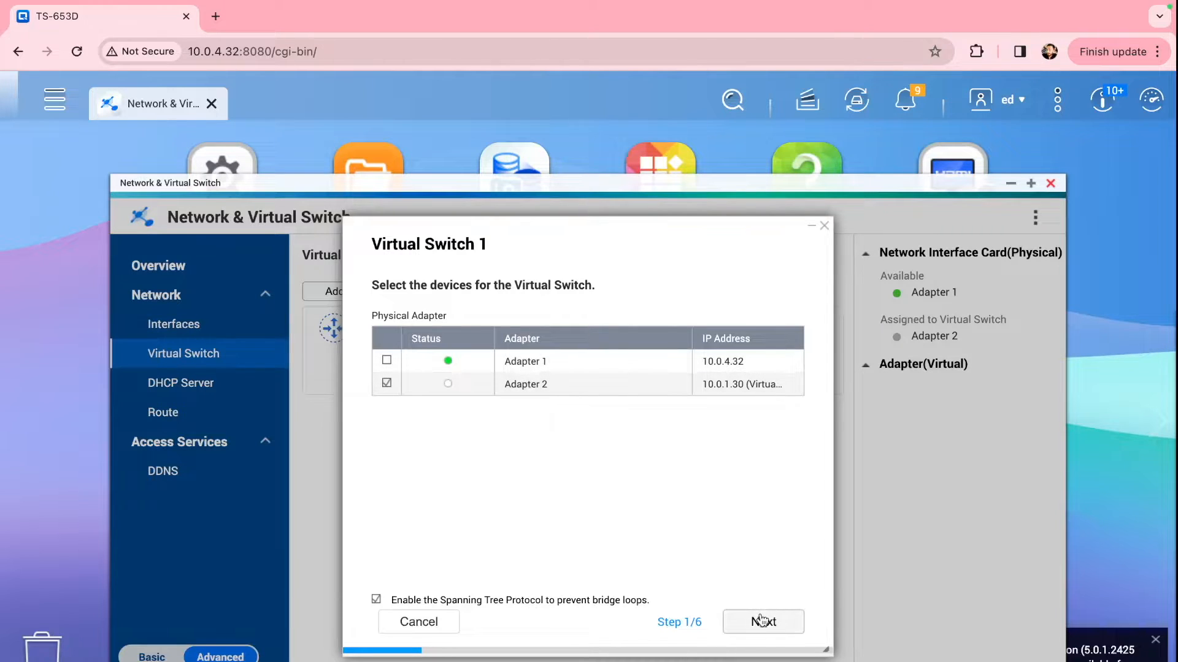
left_click(762, 622)
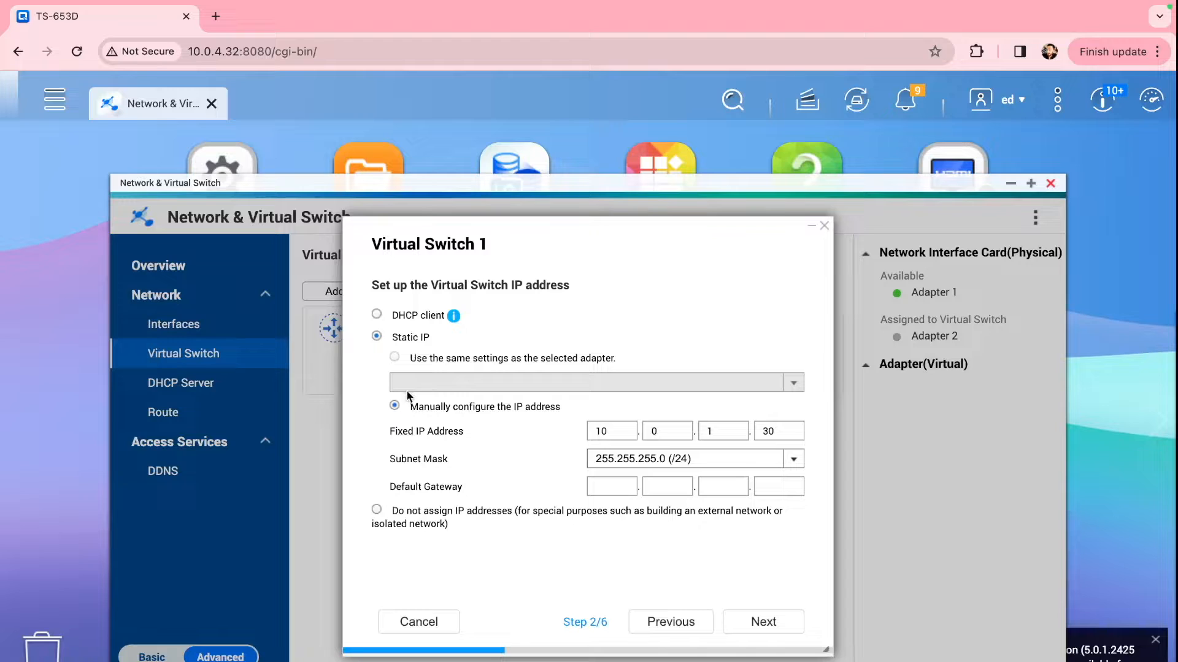
mouse_move(774, 452)
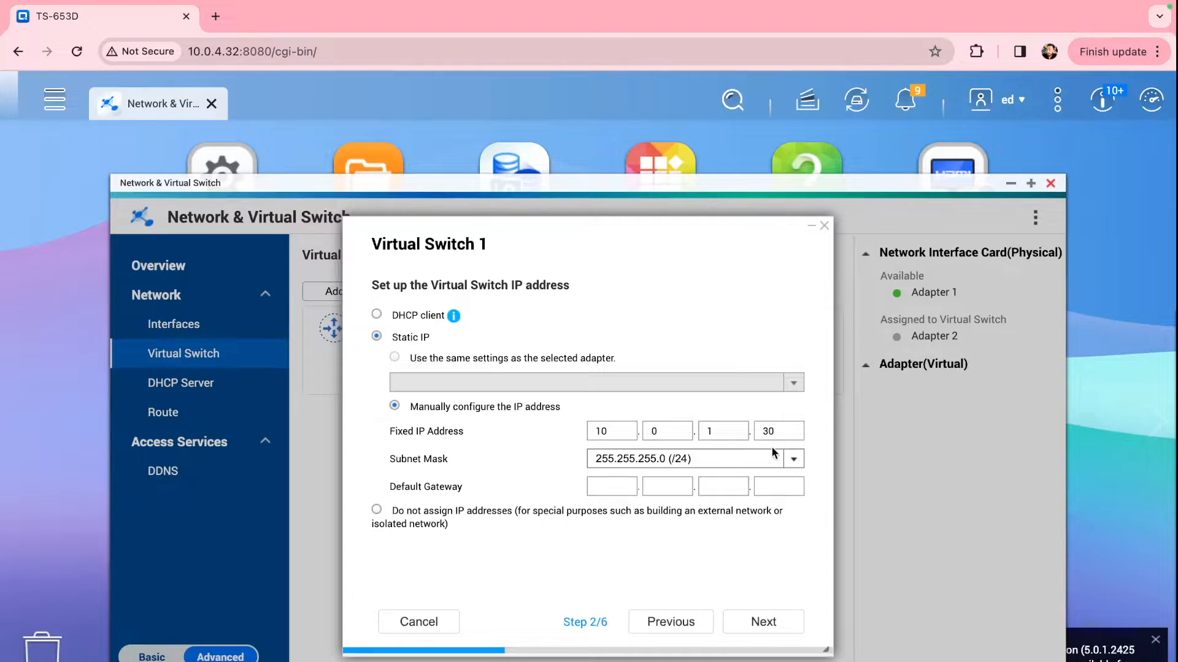
mouse_move(571, 502)
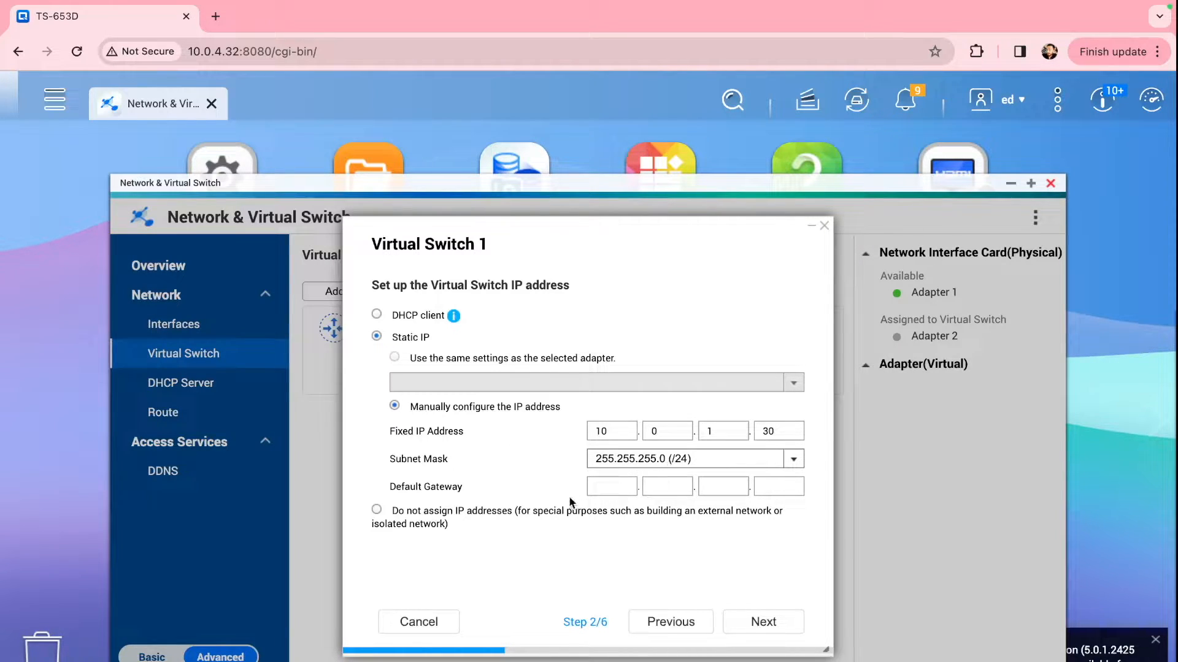
Step: Review the enabled DHCP server range 10.0.1.40–10.0.1.50, then advance to IPv6 settings
left_click(762, 622)
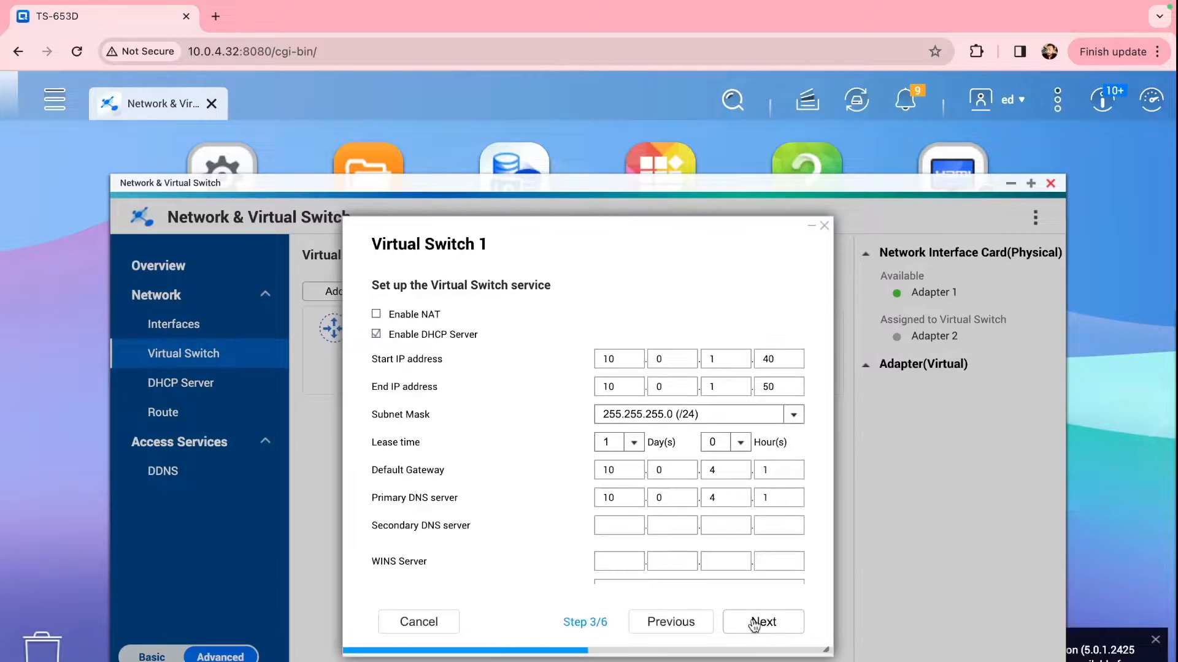
mouse_move(467, 382)
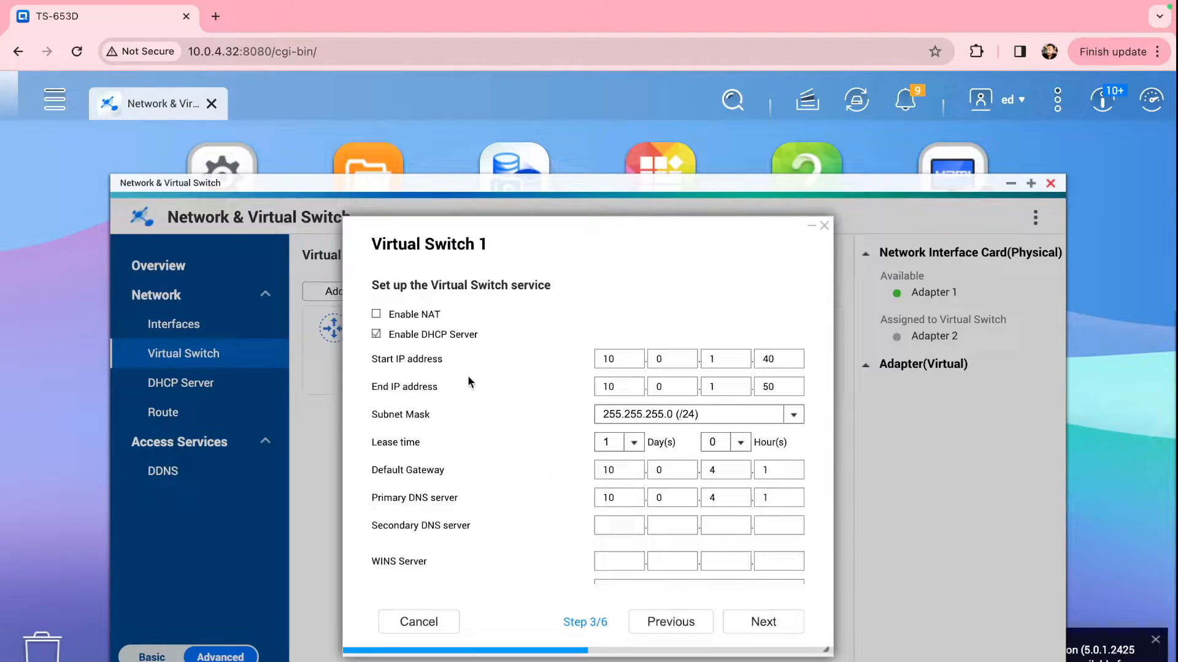
mouse_move(661, 340)
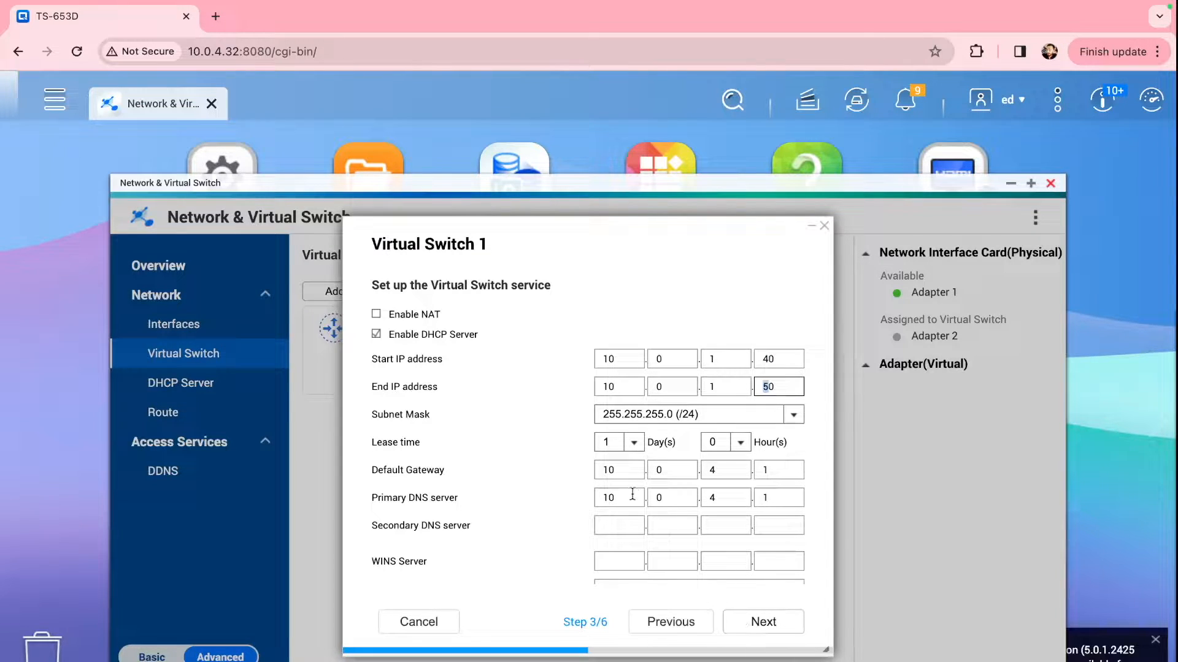
mouse_move(606, 469)
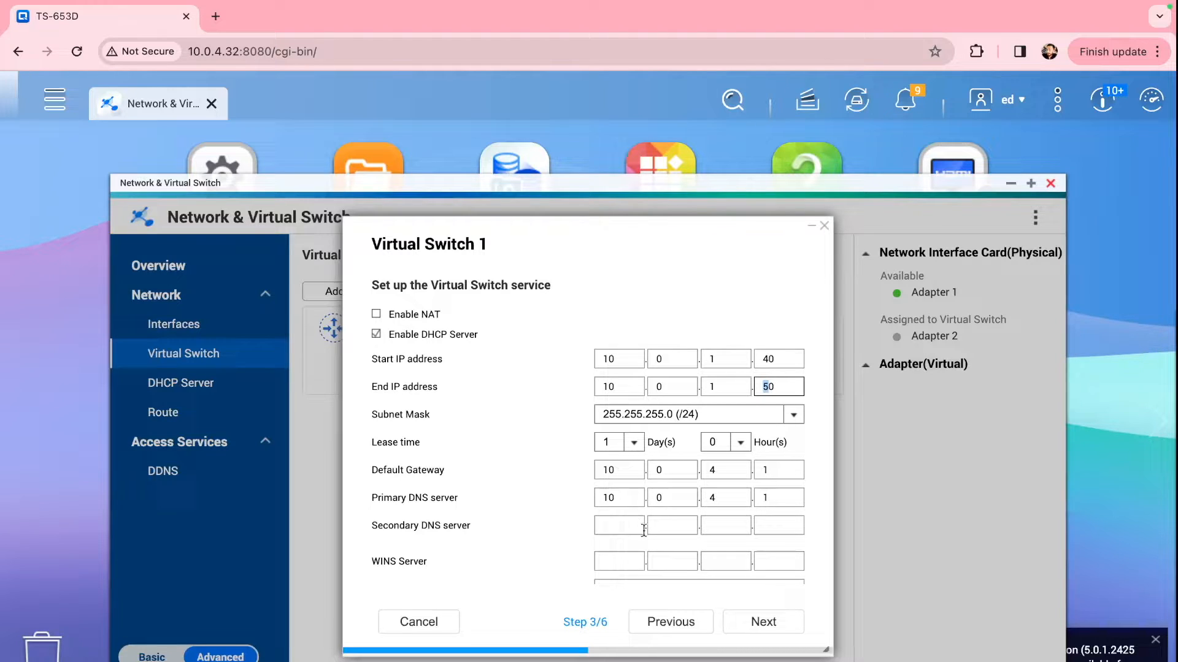
left_click(763, 622)
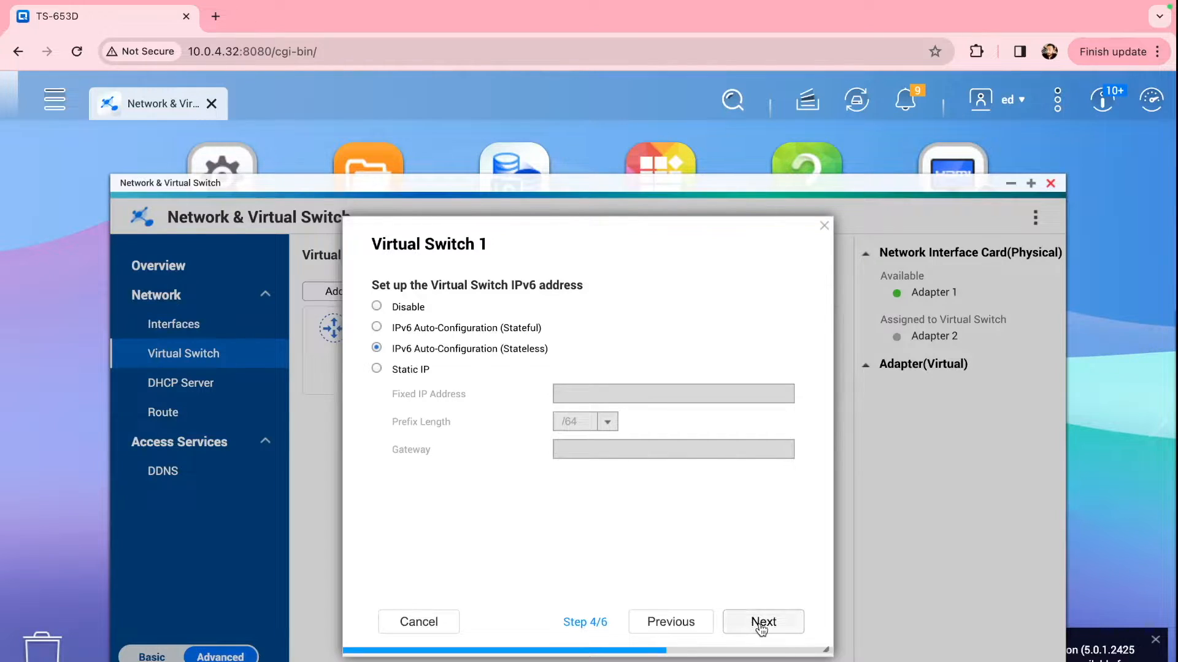
Step: Skip through IPv6 and DNS pages to the summary and exit without saving
left_click(762, 622)
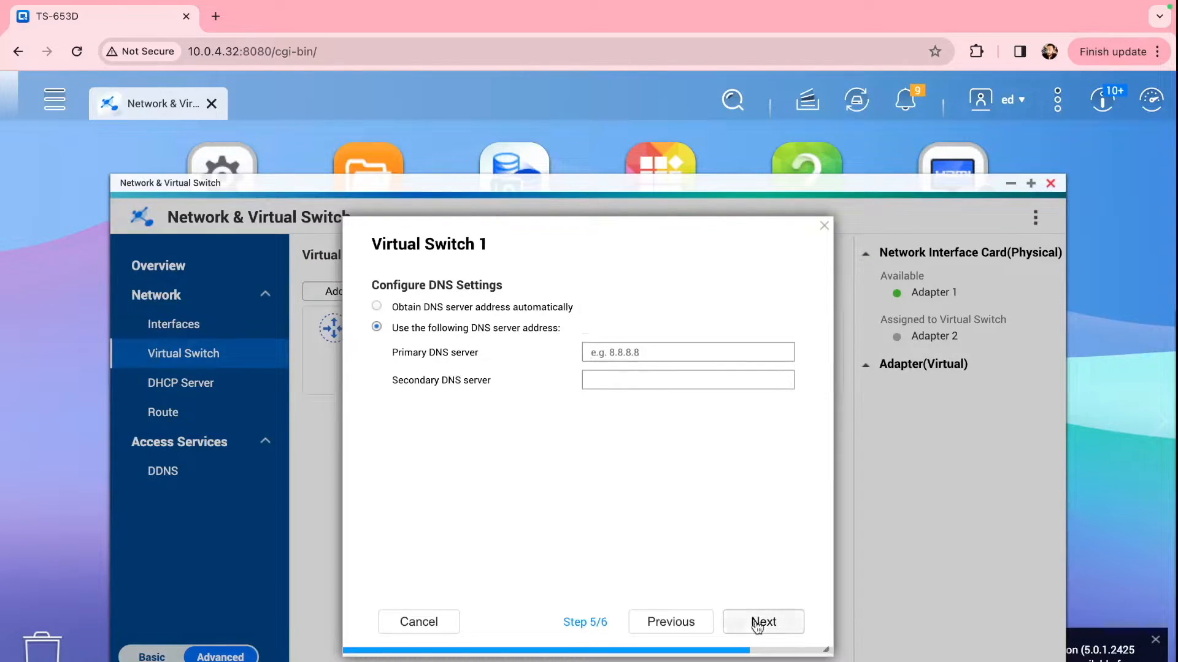
left_click(762, 622)
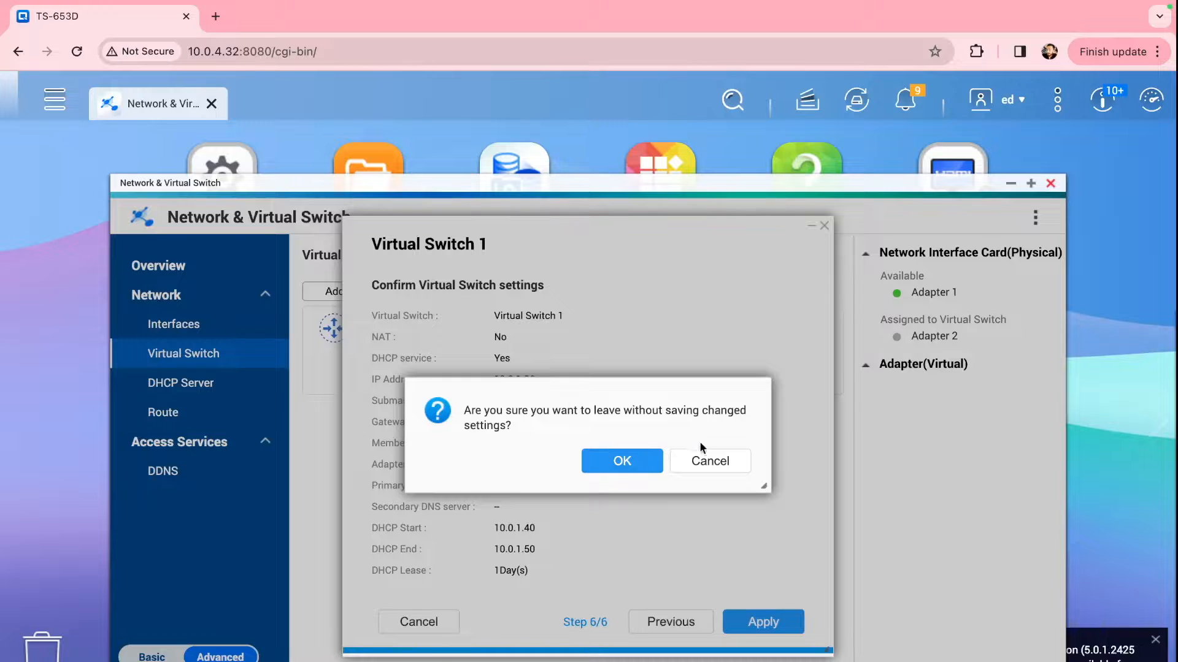
left_click(622, 462)
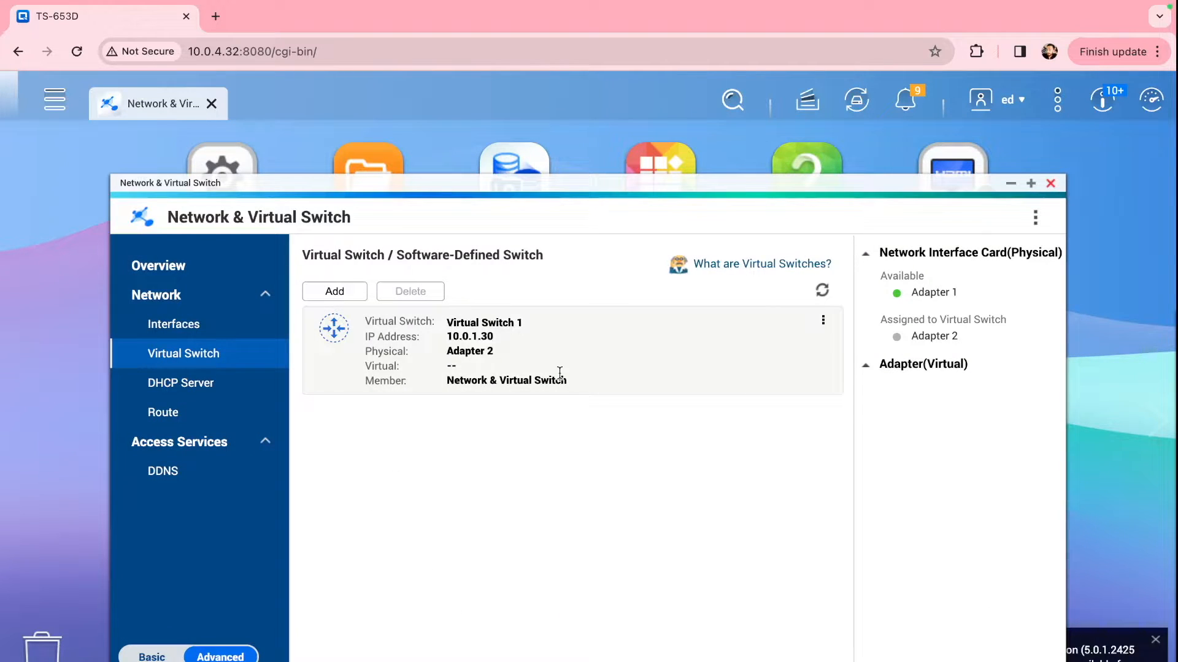